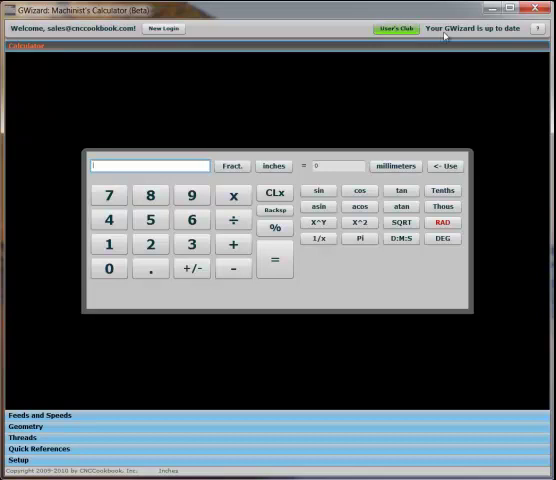
mouse_move(450, 32)
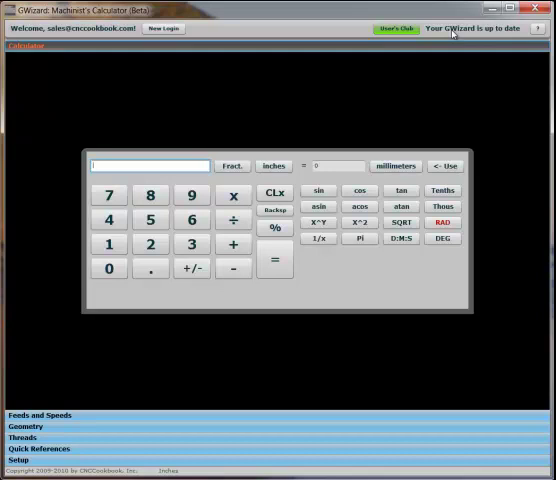
mouse_move(510, 72)
type("0.125")
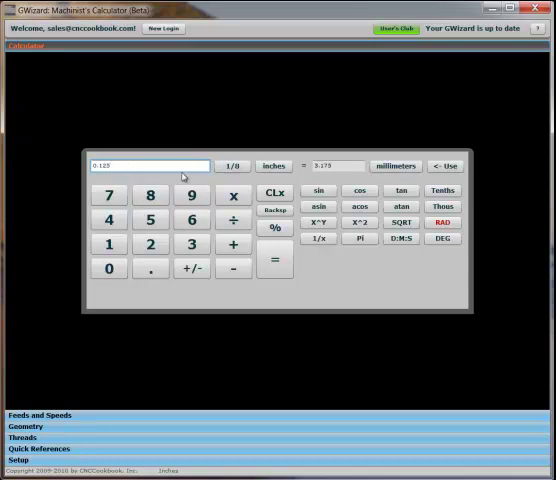
Convert the entered display value between inches and millimeters
left_click(232, 164)
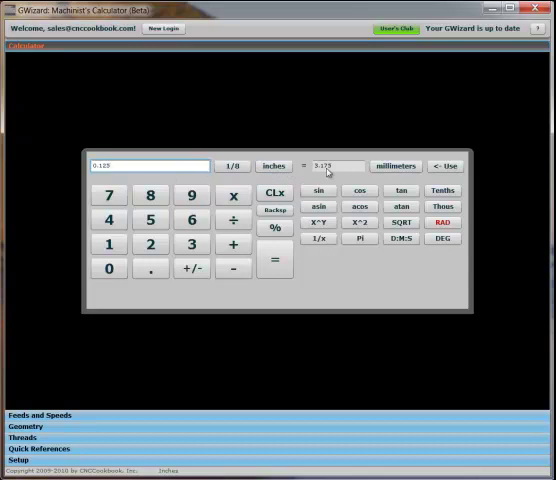
mouse_move(340, 172)
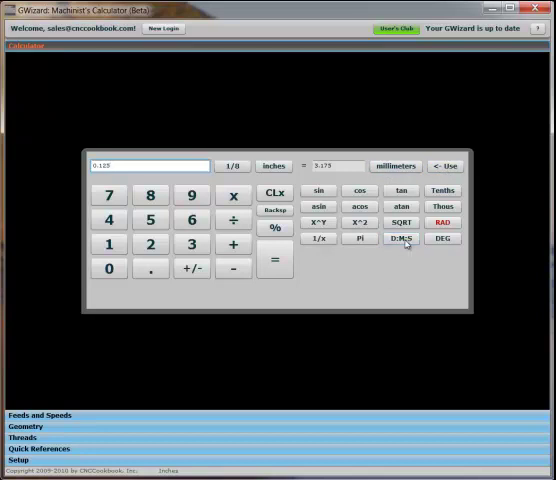
left_click(400, 236)
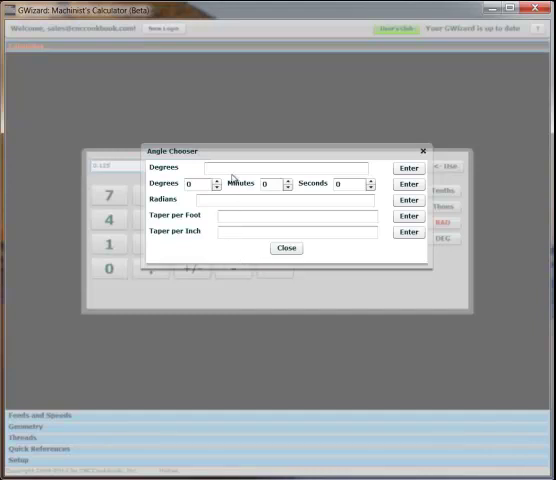
mouse_move(328, 188)
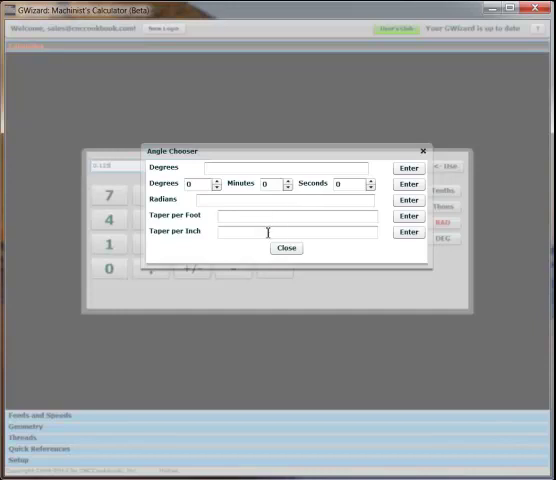
left_click(288, 248)
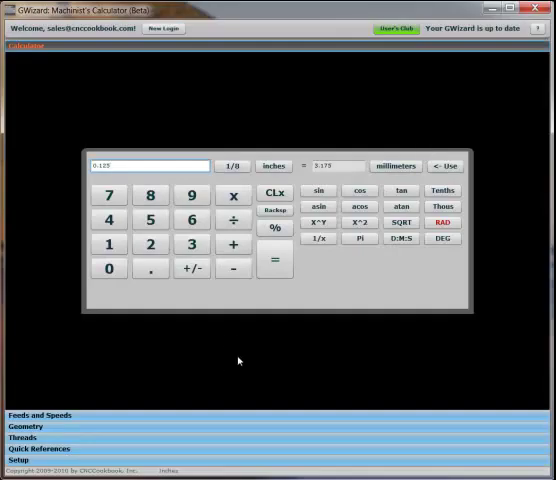
Set material Aluminum - Wrought (6061) and tool Carbide Endmill in Feeds and Speeds
left_click(36, 416)
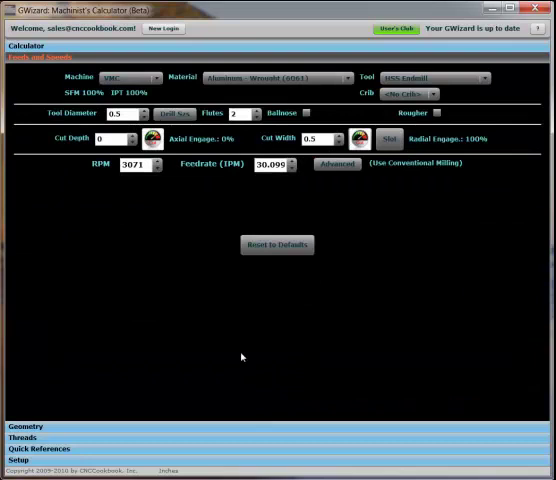
mouse_move(248, 362)
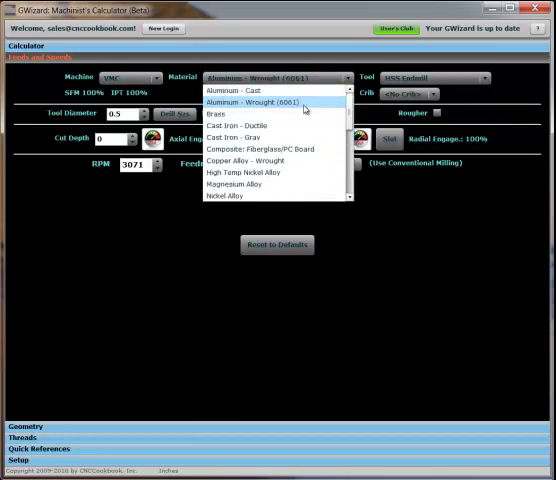
left_click(264, 102)
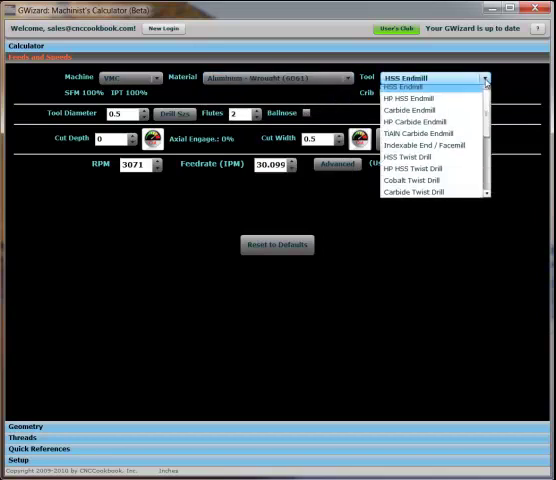
mouse_move(432, 116)
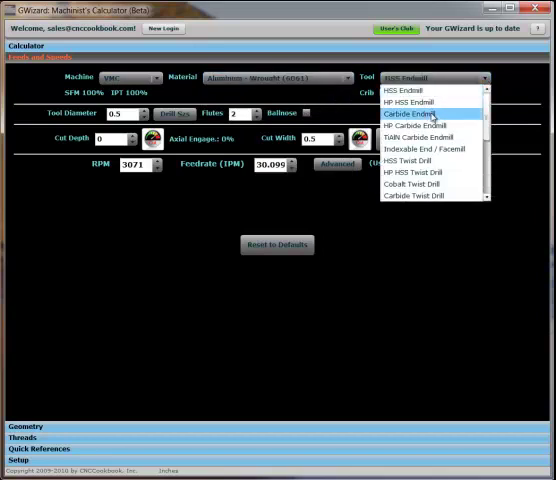
left_click(428, 116)
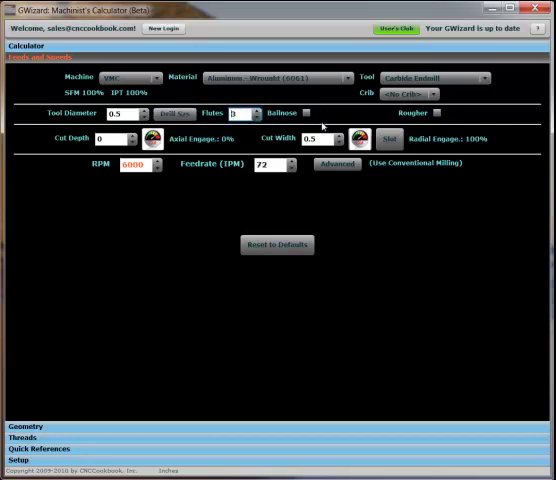
left_click(440, 116)
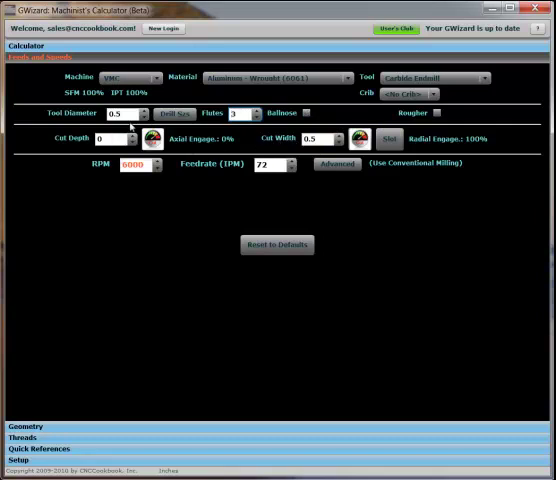
mouse_move(318, 146)
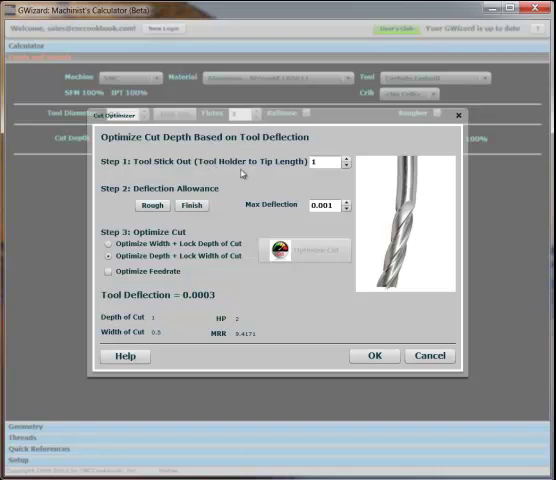
mouse_move(240, 172)
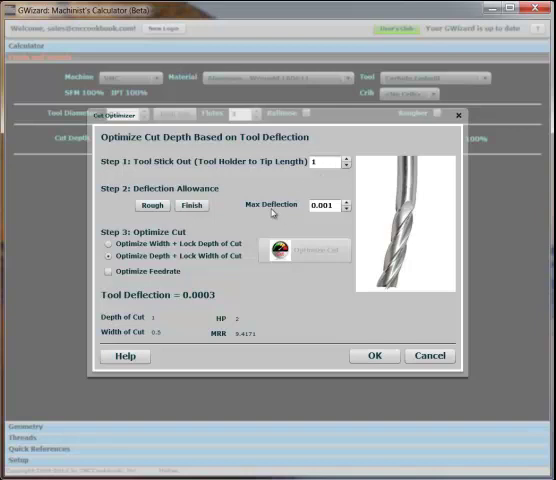
mouse_move(324, 220)
type("0.0002")
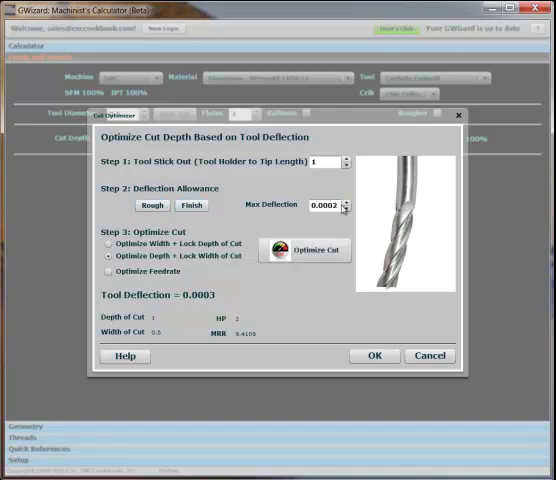
Optimize cut depth with a Rough deflection allowance and accept the new values (feedrate about 64.9)
left_click(152, 204)
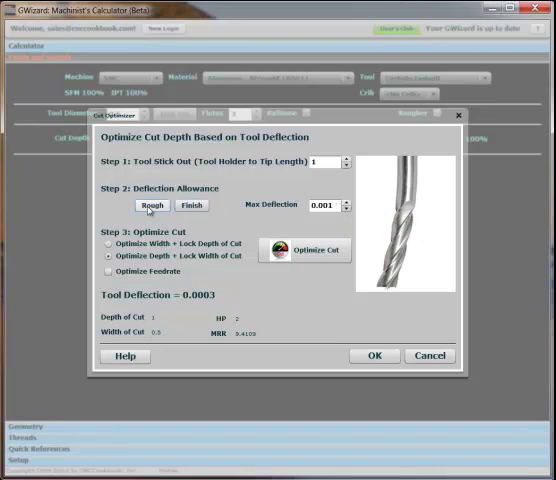
left_click(306, 252)
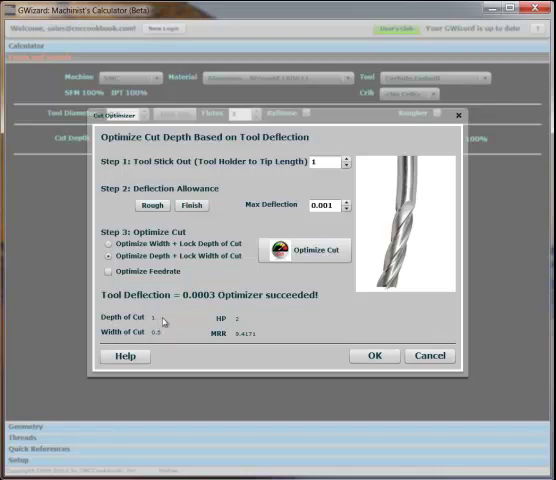
left_click(376, 356)
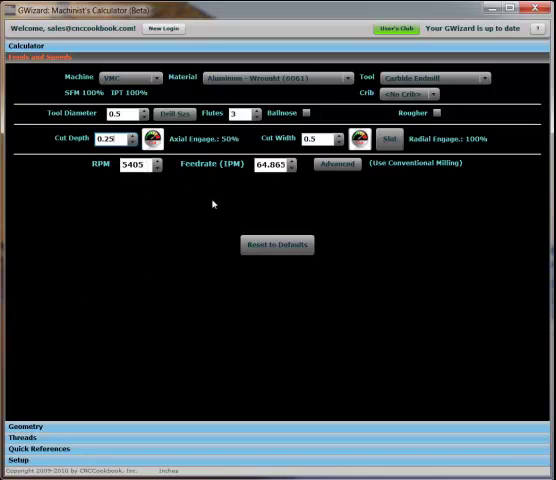
mouse_move(212, 172)
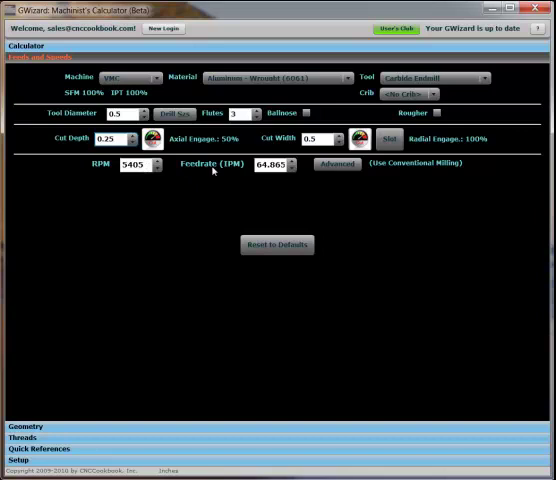
mouse_move(276, 176)
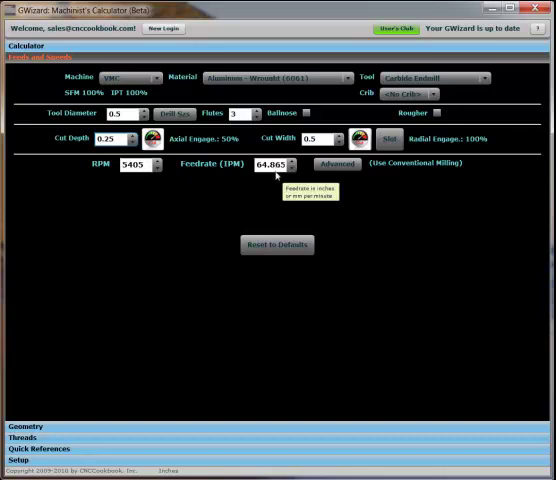
mouse_move(424, 172)
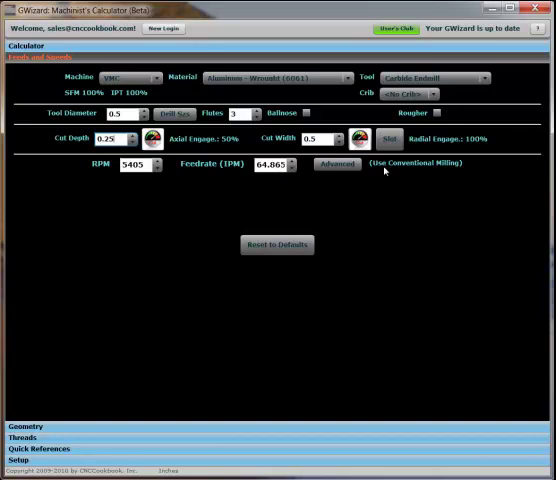
mouse_move(446, 170)
type("0.25")
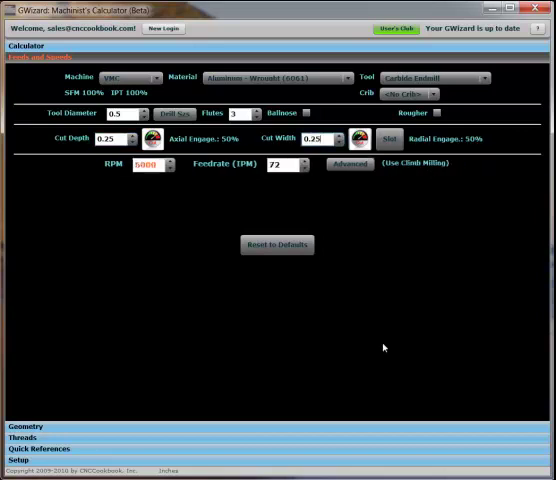
mouse_move(320, 138)
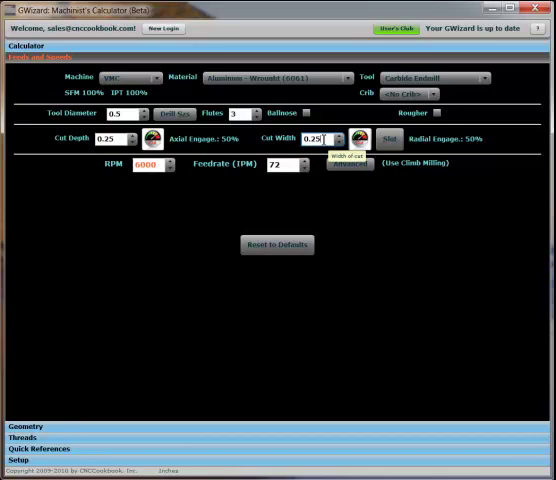
mouse_move(448, 168)
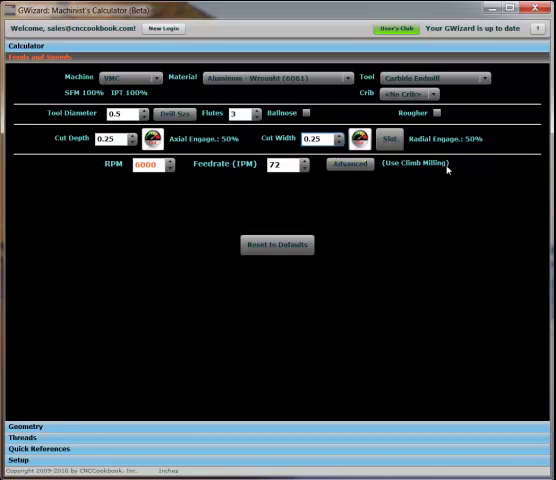
left_click(342, 164)
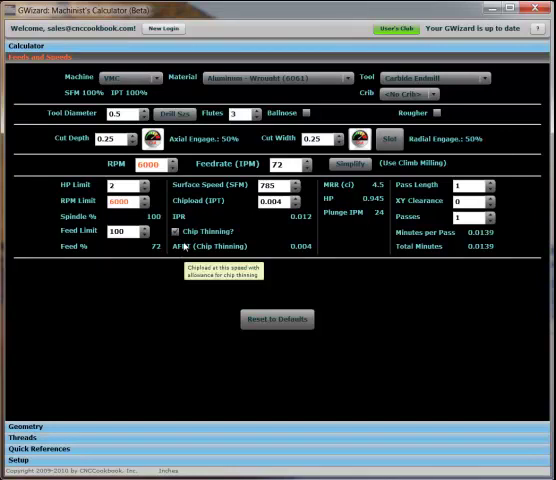
mouse_move(200, 252)
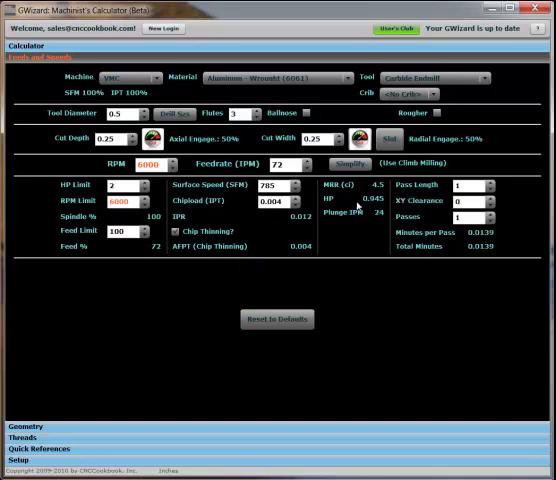
mouse_move(372, 232)
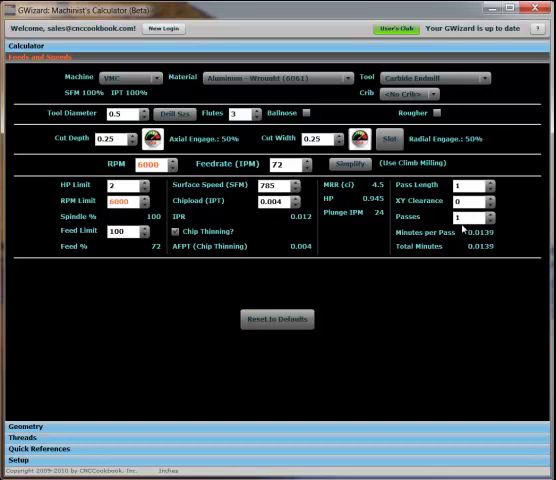
left_click(348, 164)
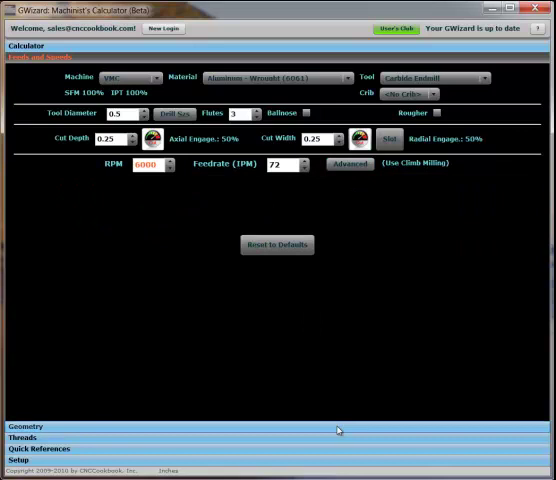
Browse the right triangle, oblique triangle, bolt circle, taper and chamfer/drill/countersink calculators
left_click(28, 424)
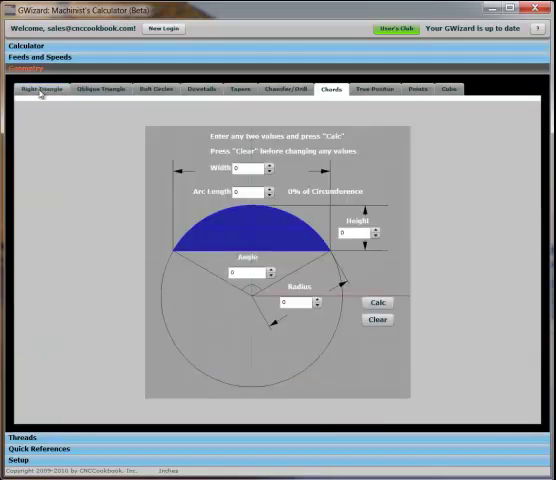
left_click(40, 88)
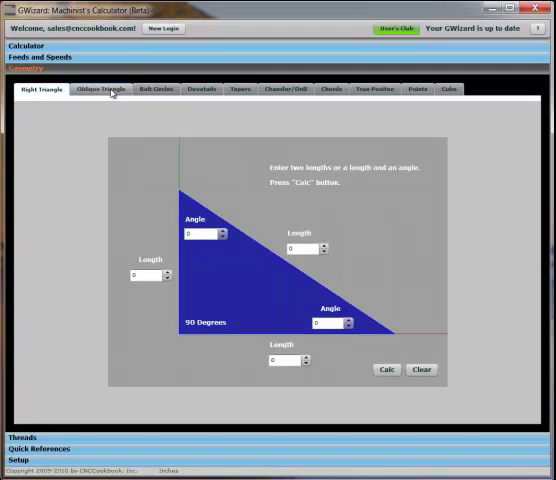
left_click(96, 88)
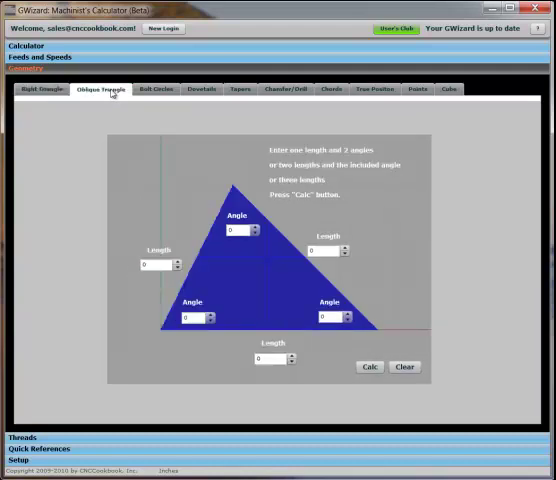
left_click(156, 88)
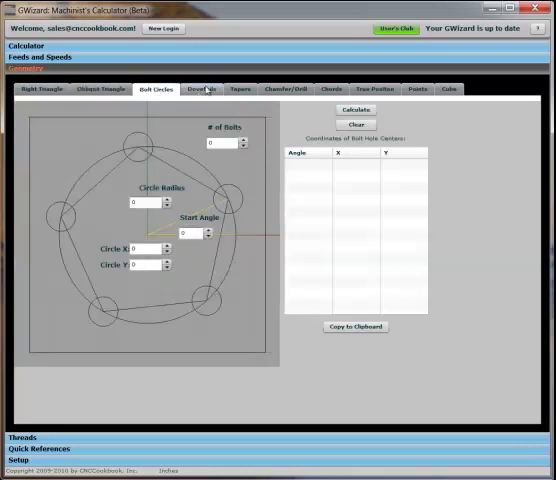
left_click(236, 88)
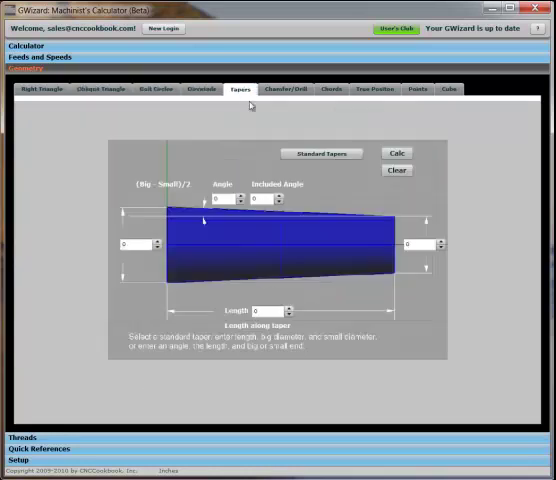
left_click(288, 88)
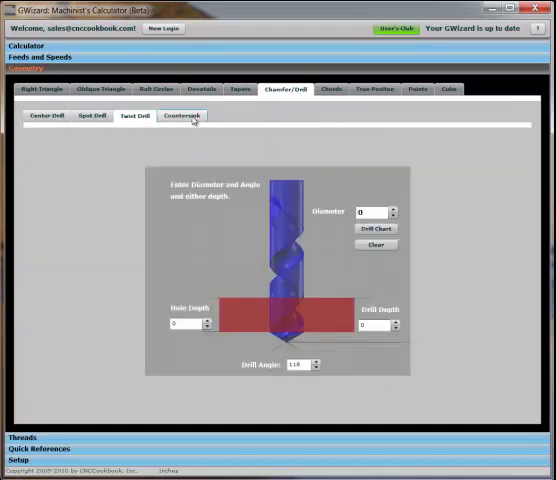
left_click(180, 116)
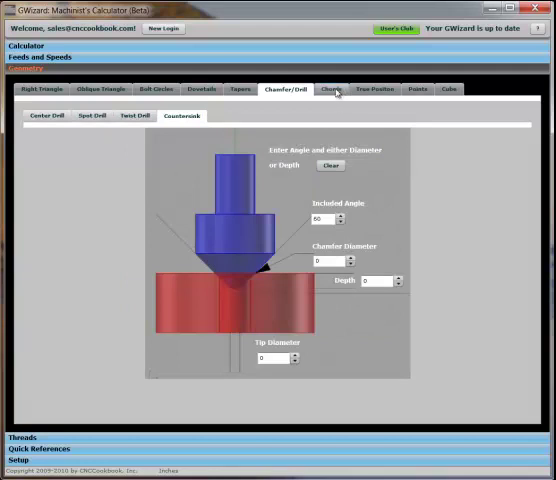
Browse chords, true position, points and Turner's Cube Designer, then return to right triangle and move to Threads
left_click(332, 88)
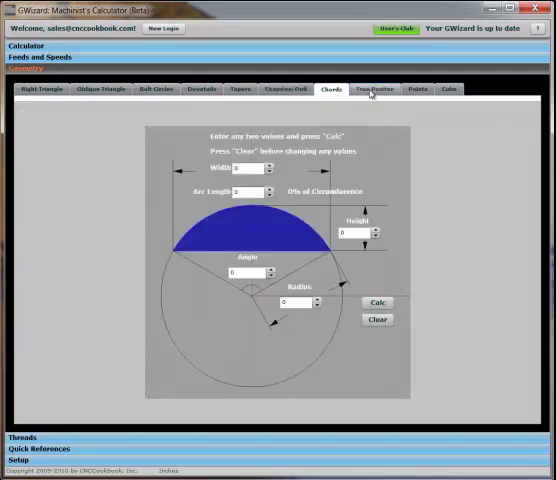
left_click(374, 88)
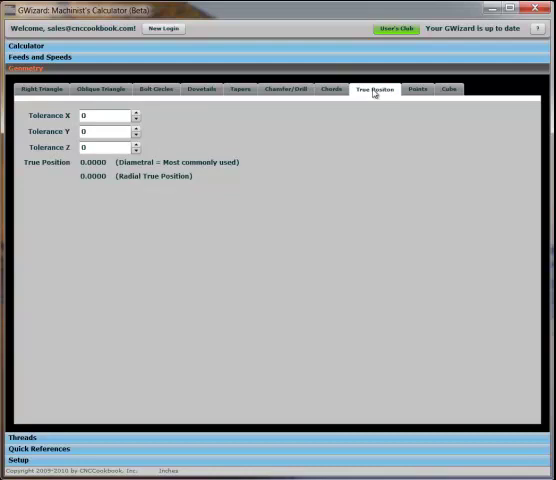
left_click(416, 88)
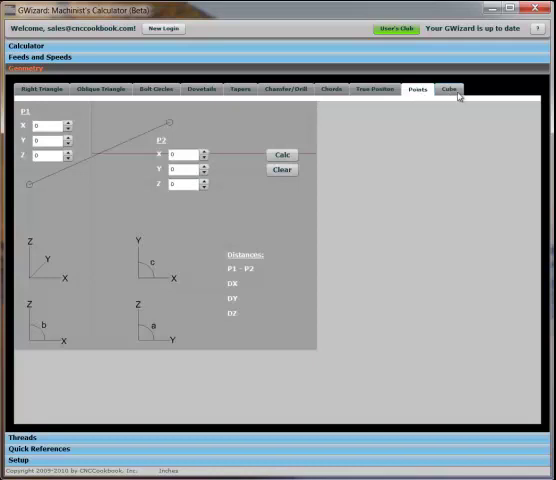
left_click(448, 92)
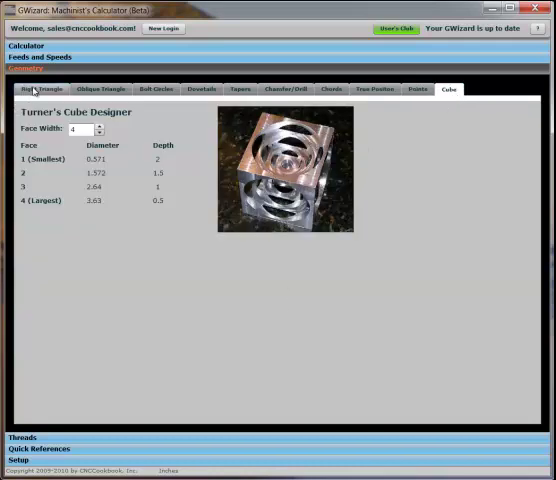
left_click(42, 88)
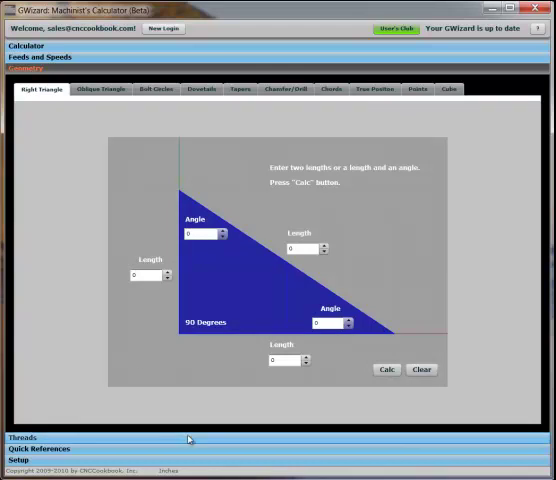
left_click(24, 436)
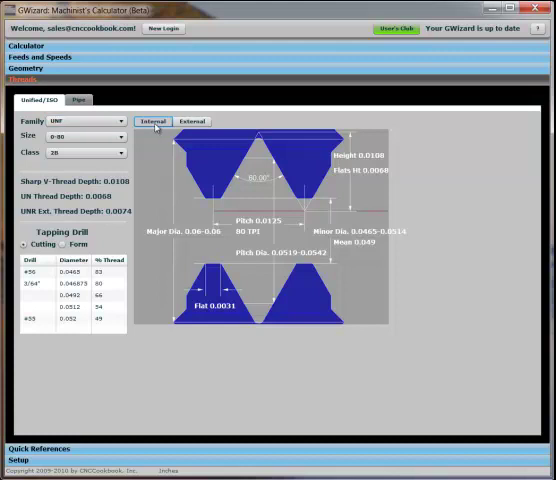
Select a different UN thread size to show its depths and tapping drills, then move to Quick References
left_click(190, 120)
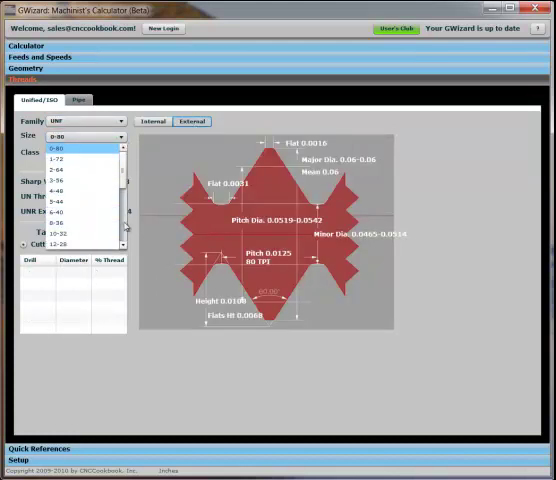
scroll("down", 3)
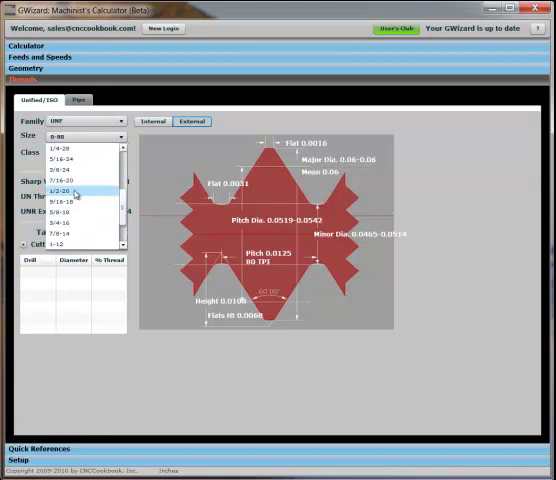
left_click(76, 188)
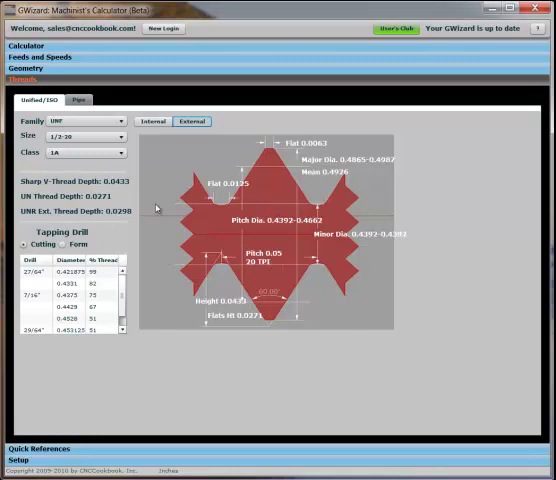
left_click(64, 284)
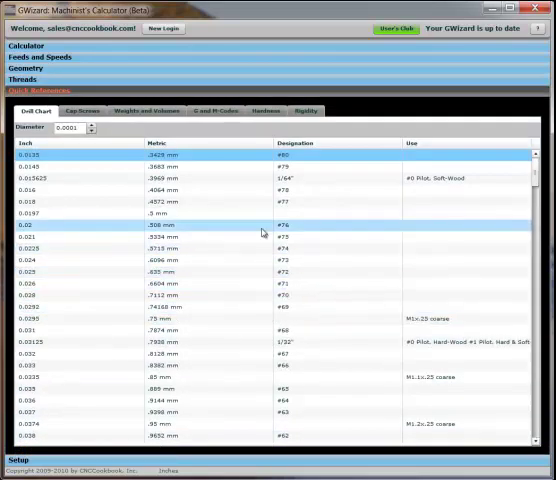
left_click(380, 344)
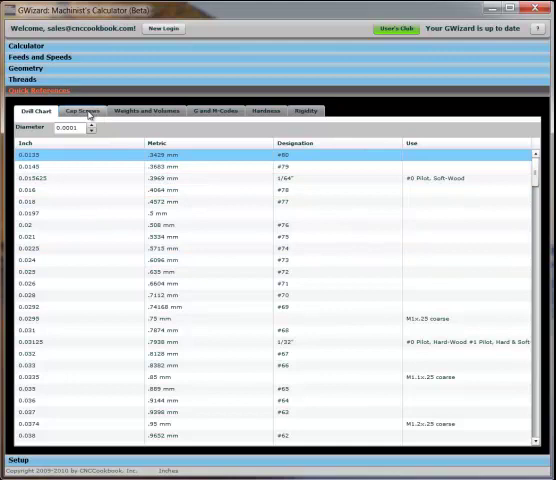
View cap screw dimension tables in inch and metric types, then move to Weights and Volumes
left_click(80, 110)
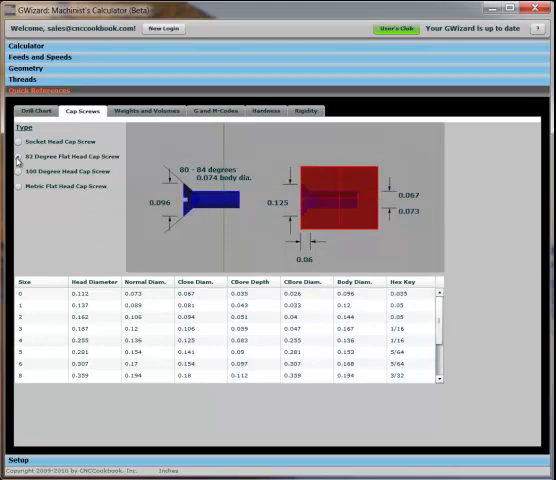
left_click(20, 172)
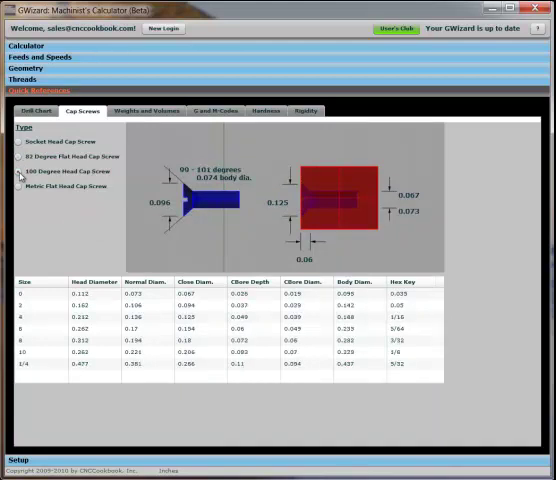
left_click(18, 186)
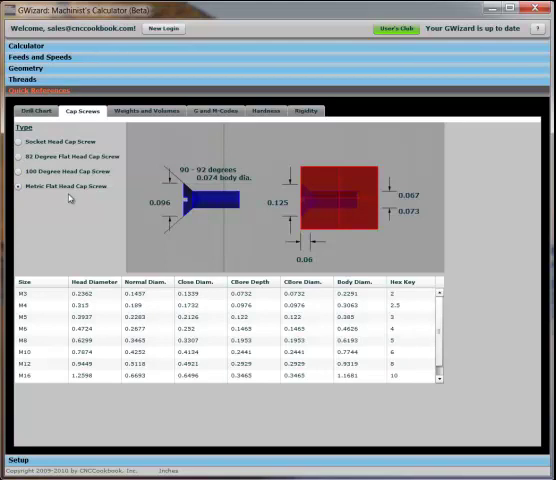
mouse_move(284, 252)
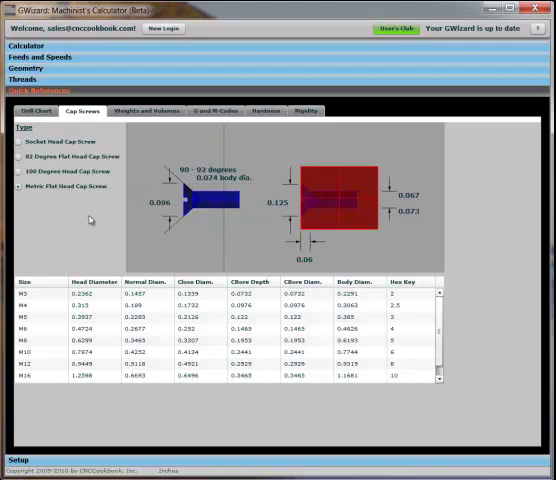
left_click(20, 156)
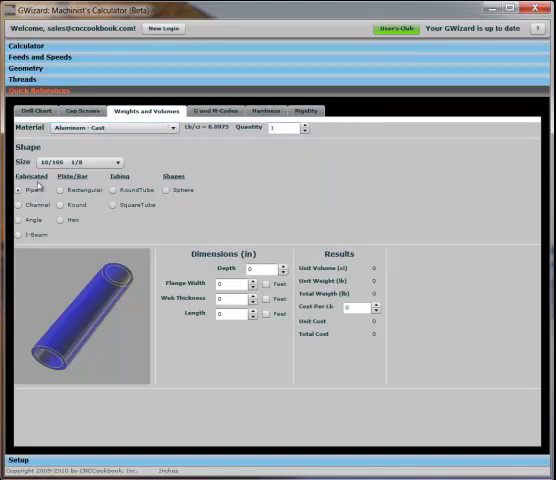
Show an I-beam size in Weights and Volumes, then move to the G and M Codes reference
left_click(22, 236)
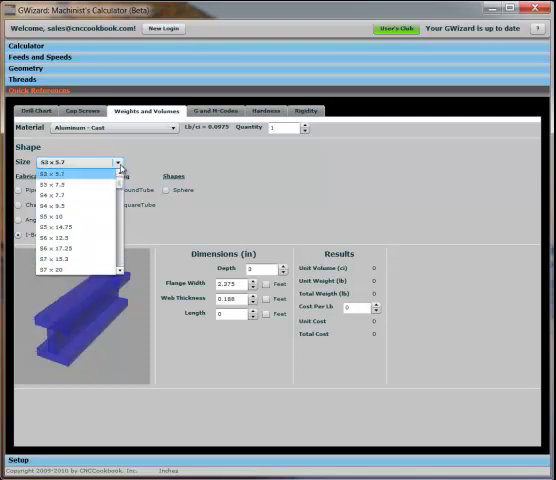
left_click(72, 172)
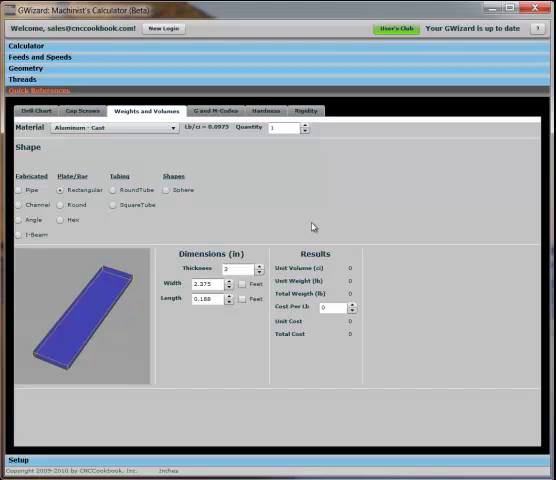
mouse_move(356, 192)
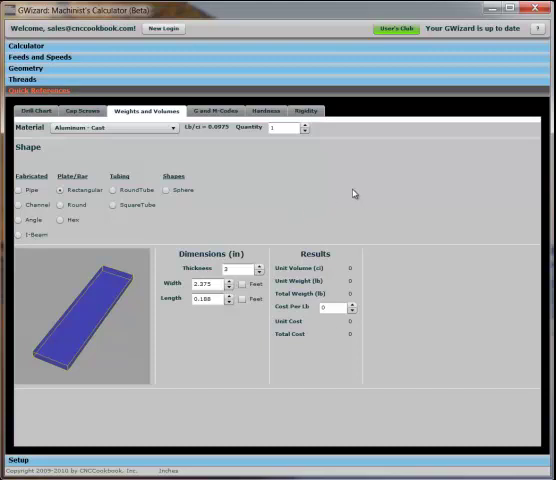
left_click(228, 112)
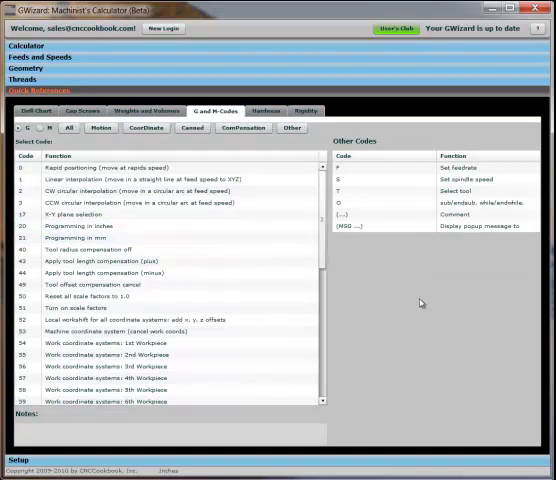
mouse_move(422, 304)
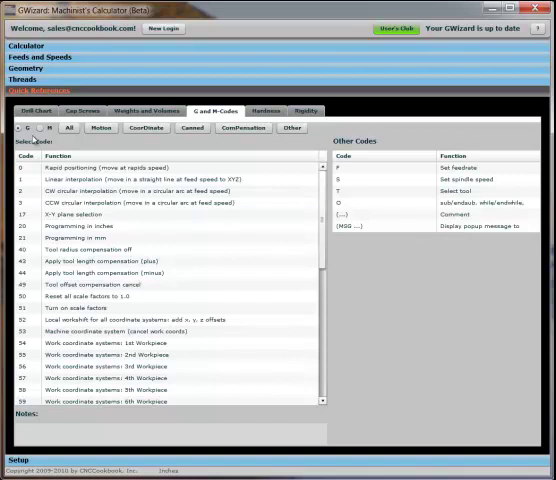
Filter the G-code list to motion codes, then canned cycles, then move to Setup
scroll("down", 3)
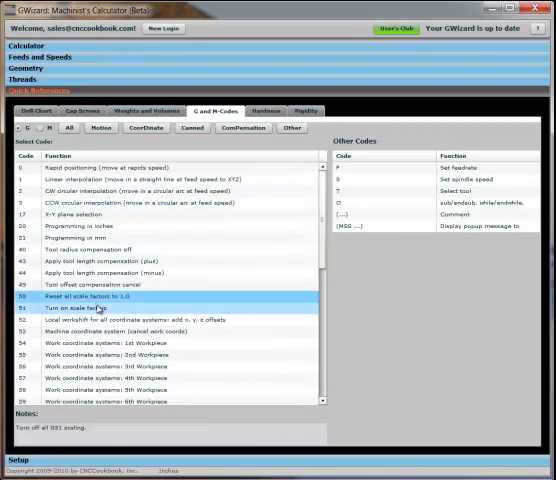
left_click(100, 310)
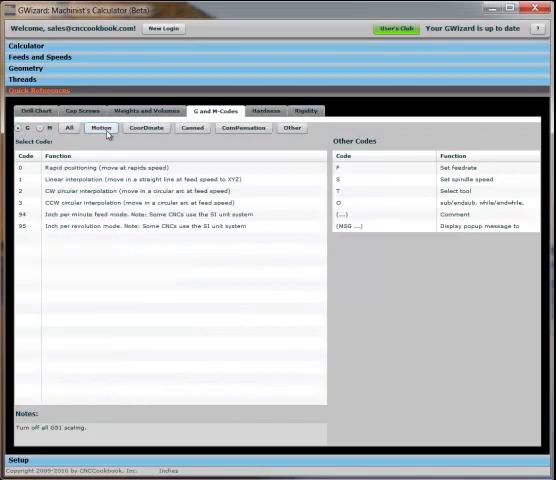
left_click(190, 128)
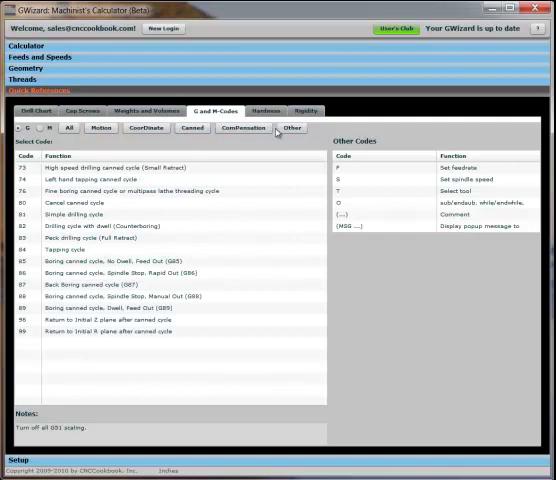
left_click(244, 128)
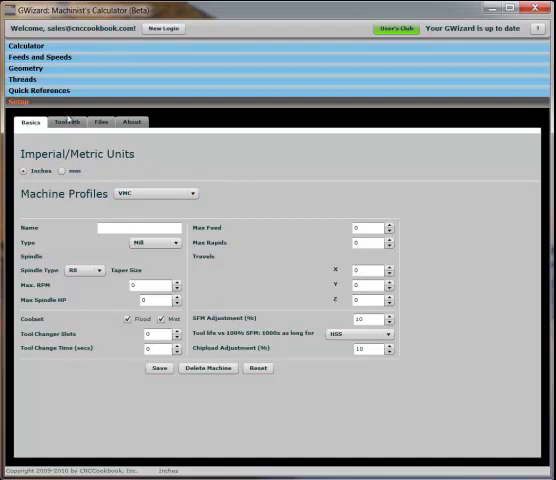
Review the Tool Crib's three endmills and finish on the About page with version and copyright
left_click(76, 122)
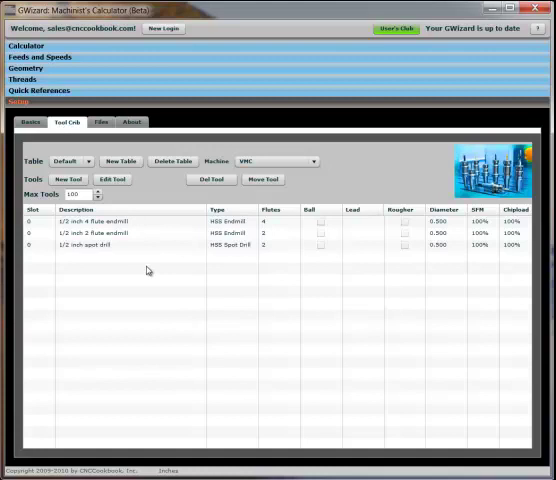
left_click(150, 244)
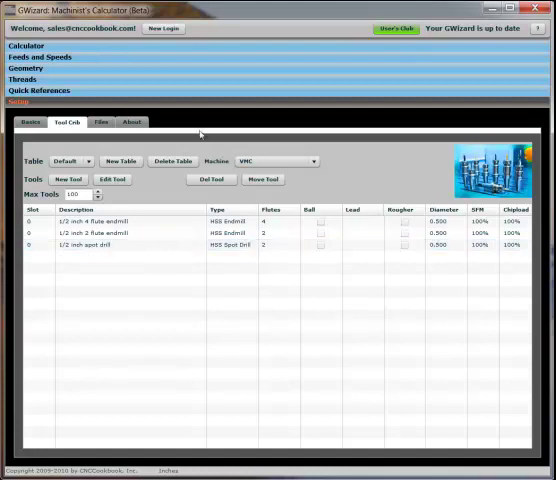
left_click(132, 122)
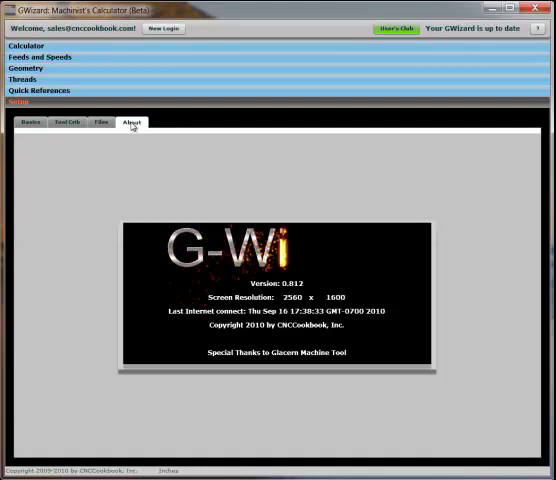